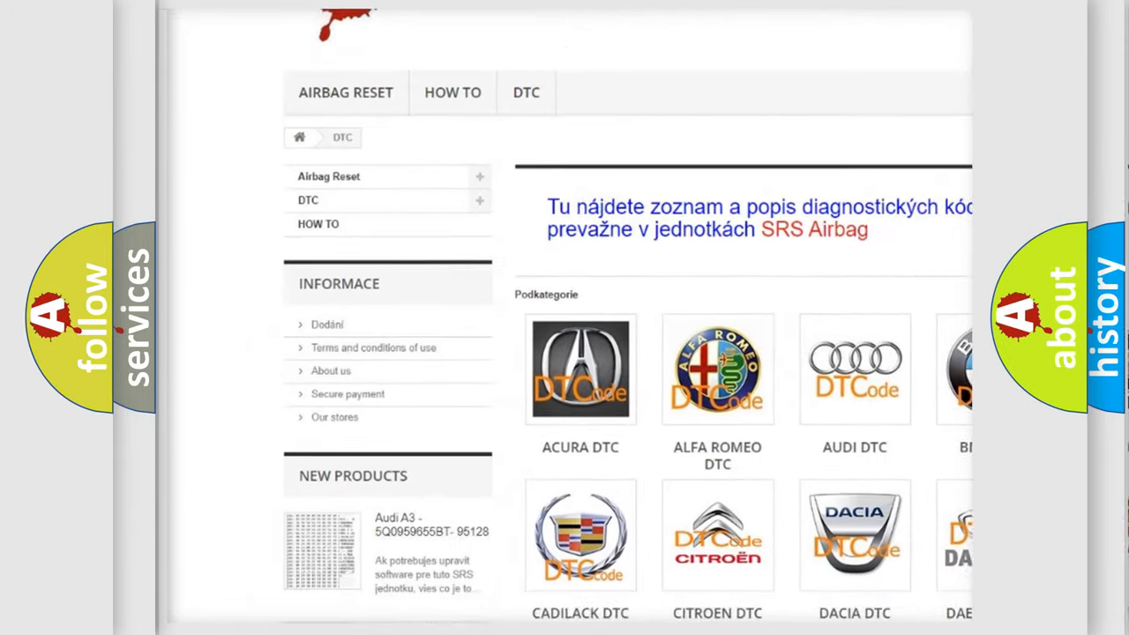
pyautogui.scroll(-3)
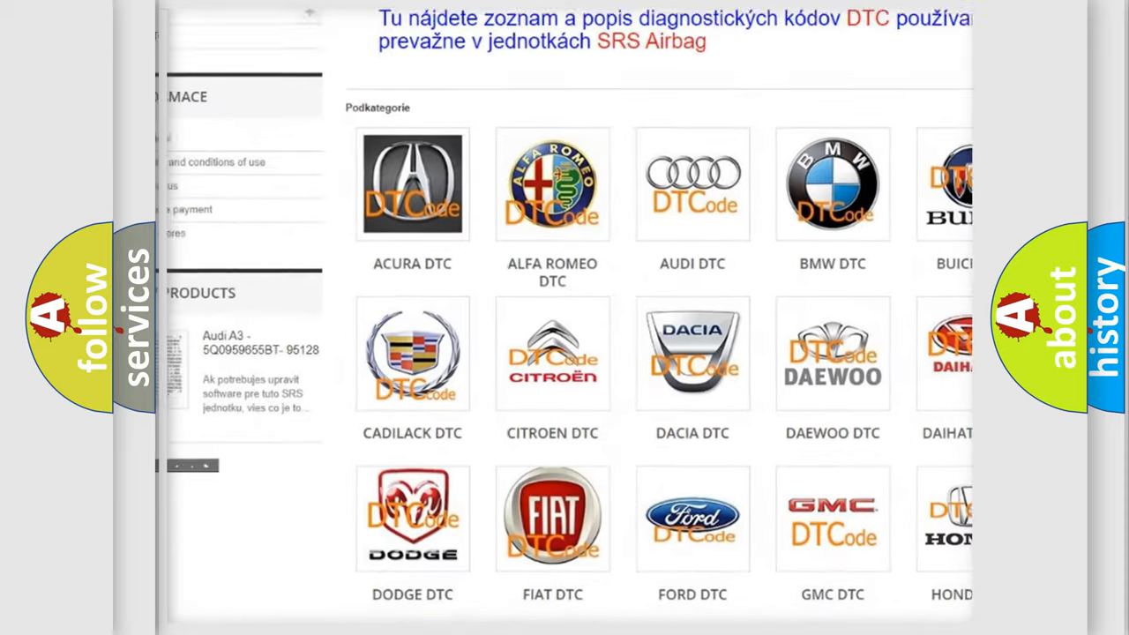
pyautogui.scroll(-3)
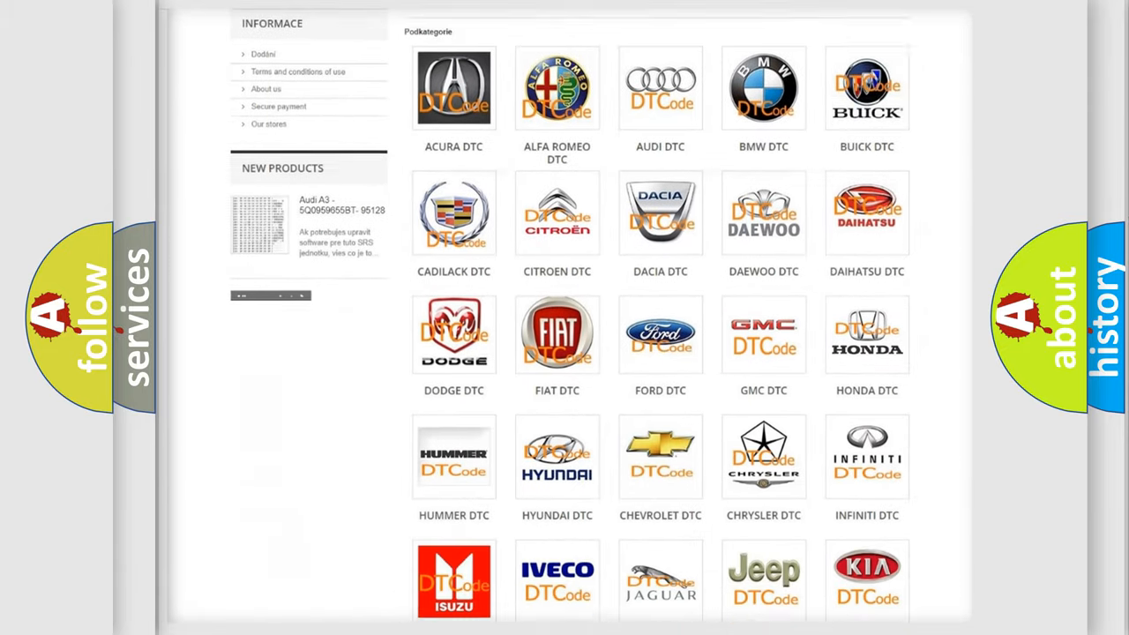
pyautogui.scroll(-3)
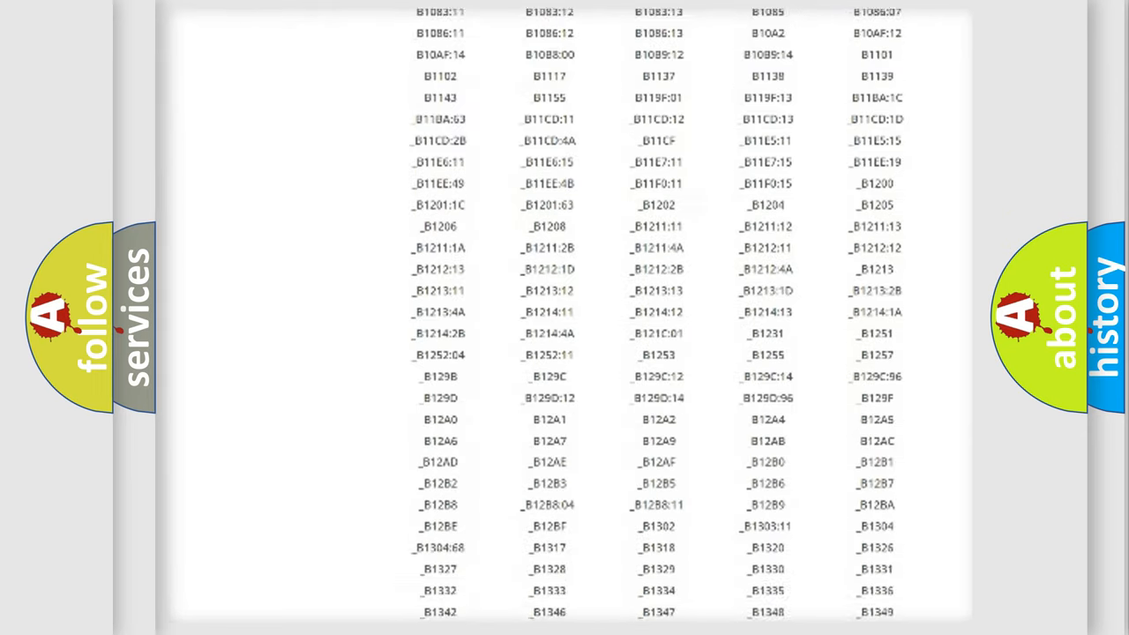
pyautogui.scroll(-3)
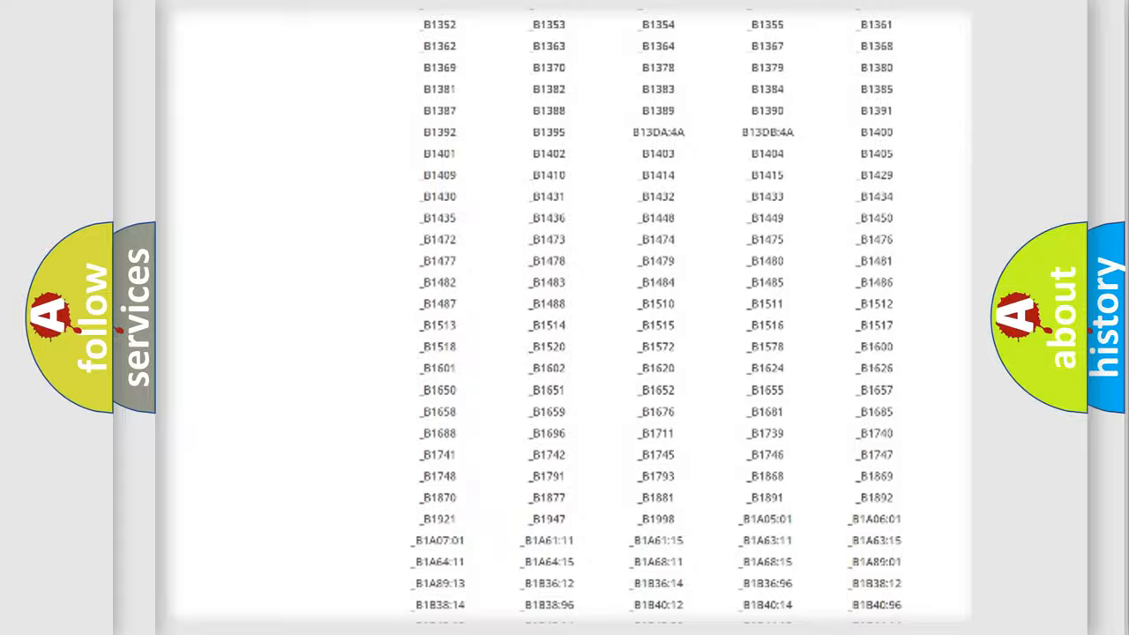